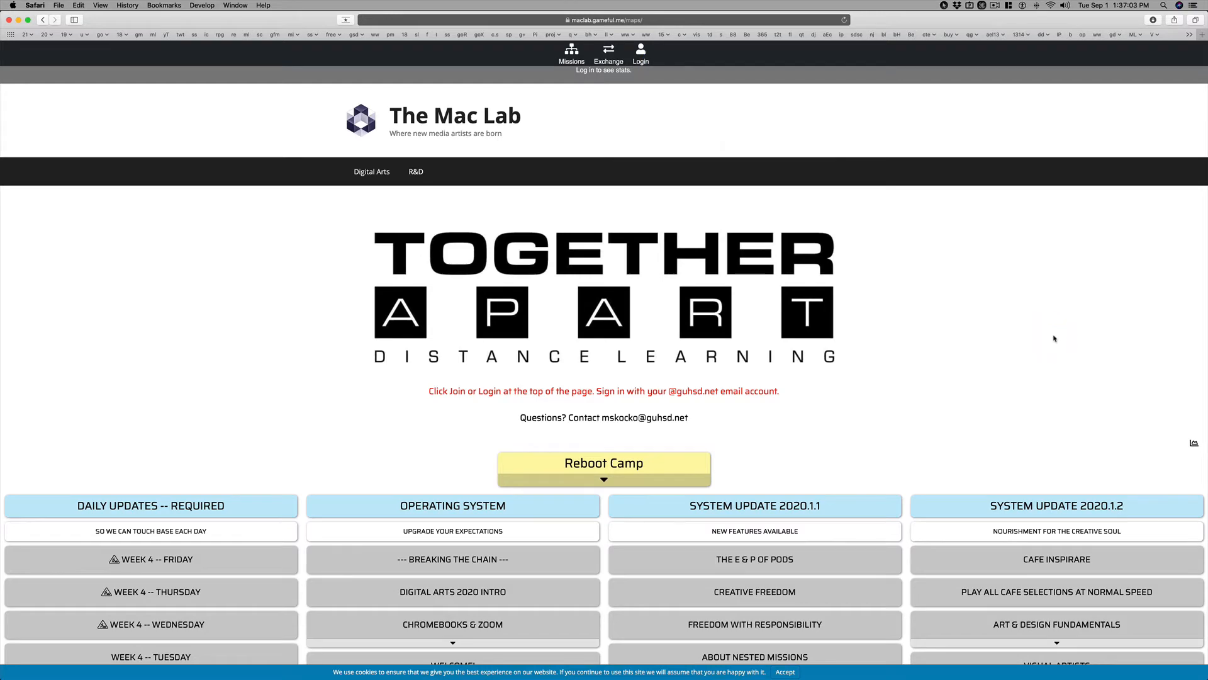
Sign in to The Mac Lab via Login using Continue with Google
scroll("down", 3)
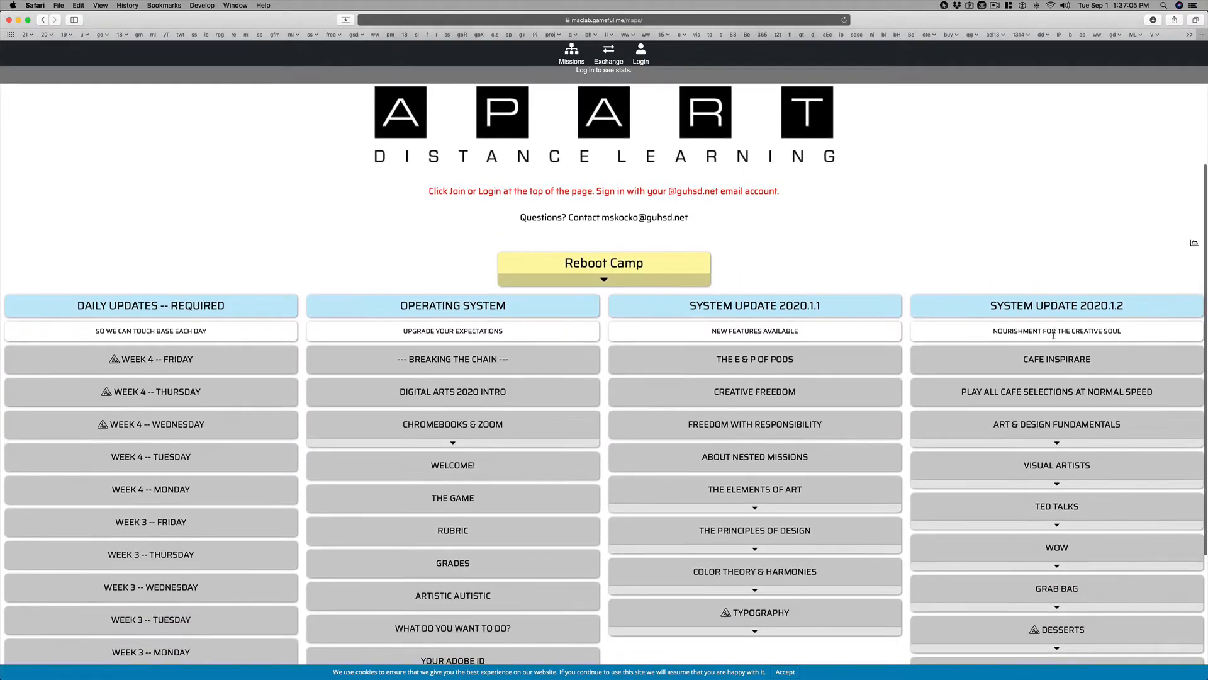
scroll("down", 3)
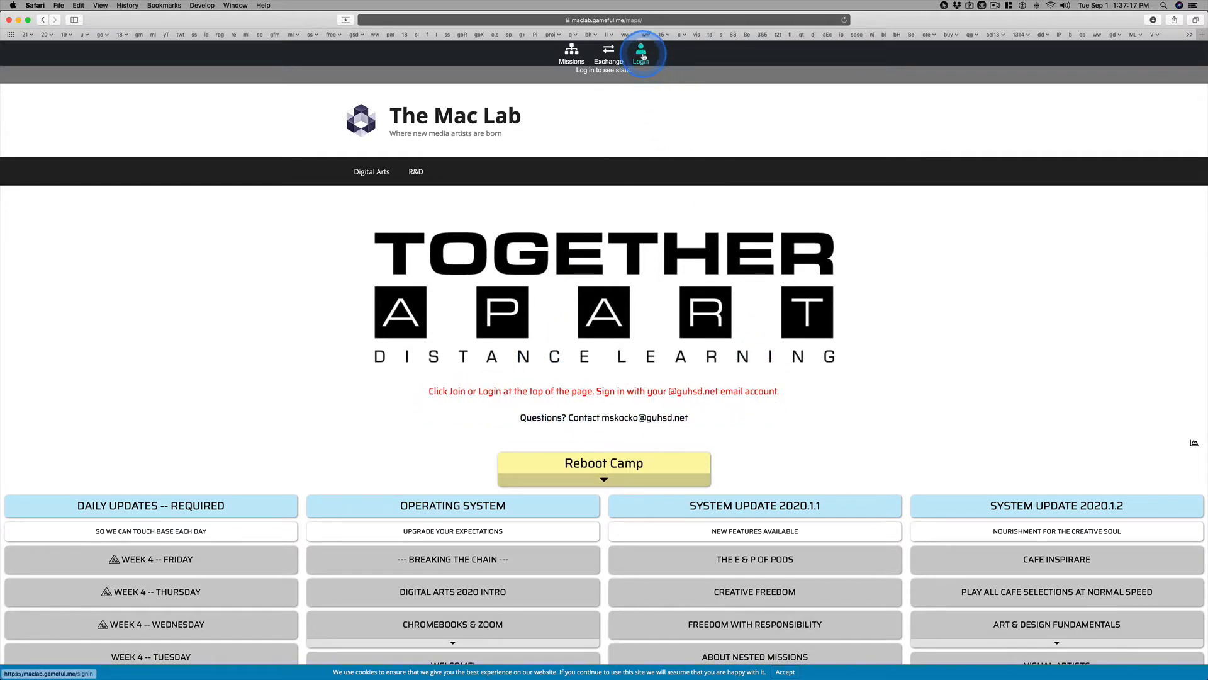
left_click(642, 53)
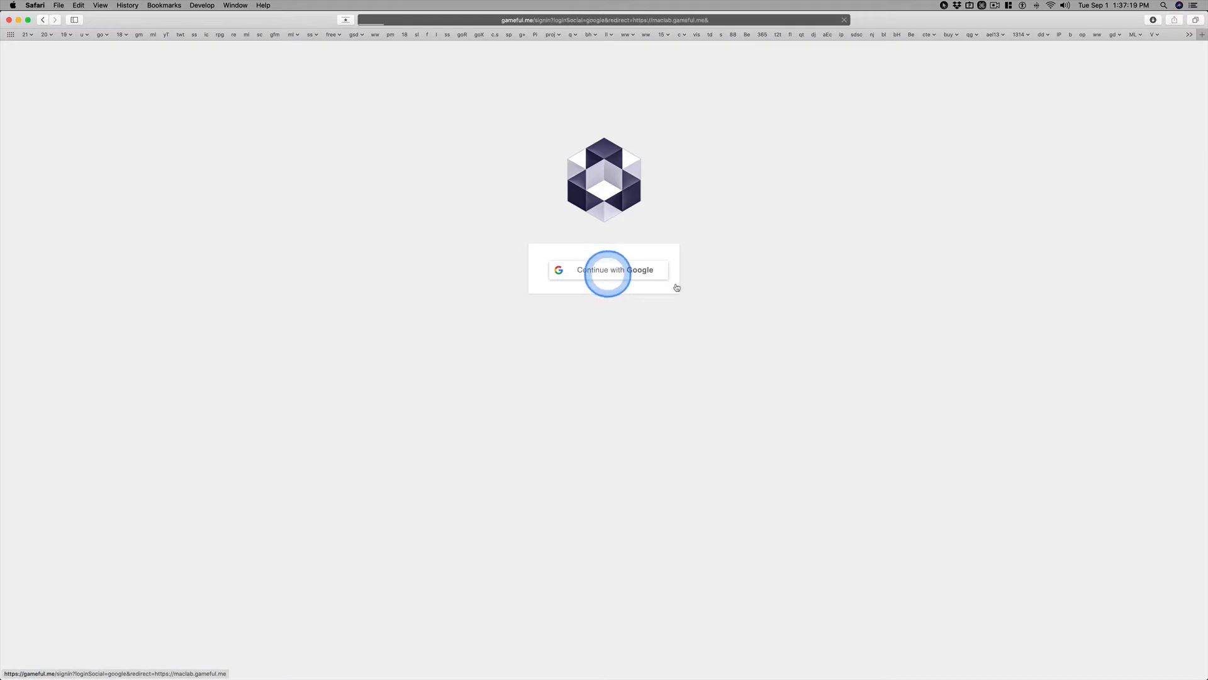
left_click(608, 270)
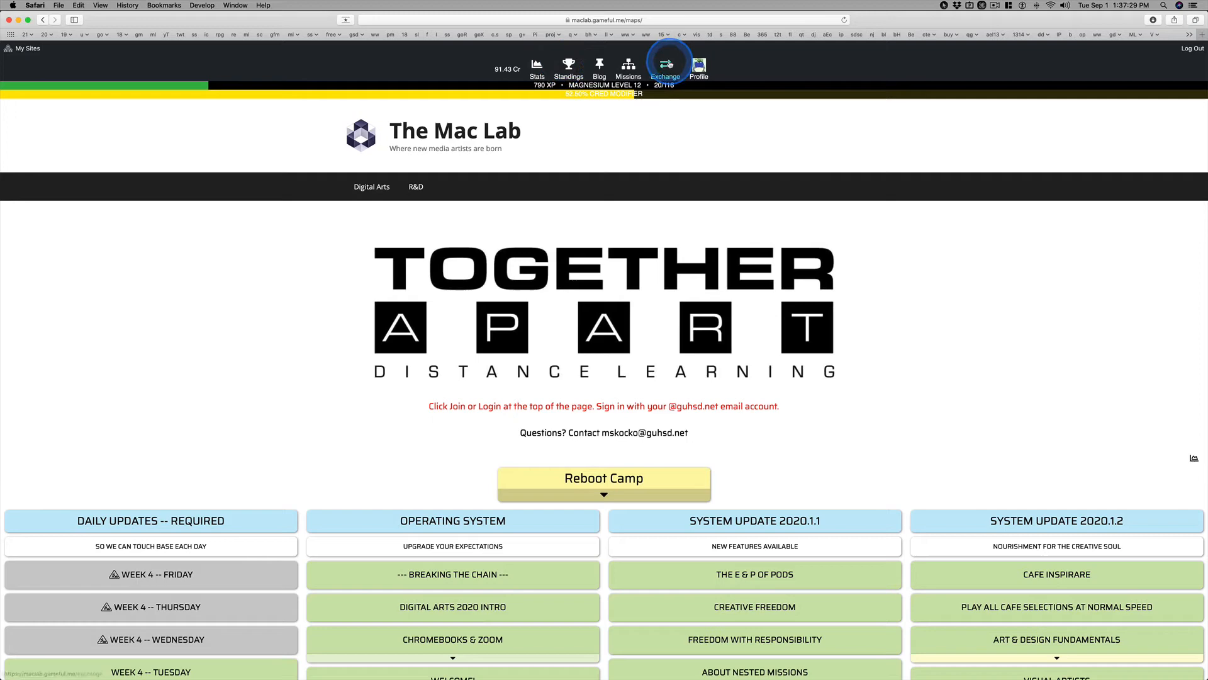
scroll("down", 3)
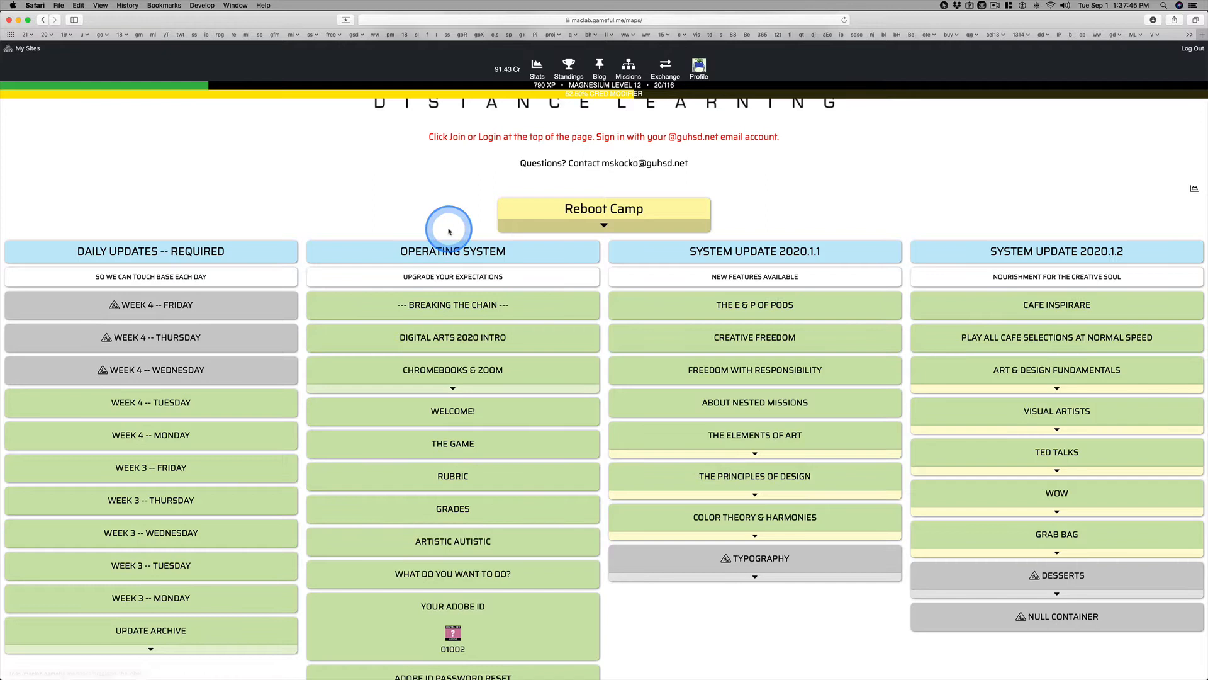
mouse_move(465, 607)
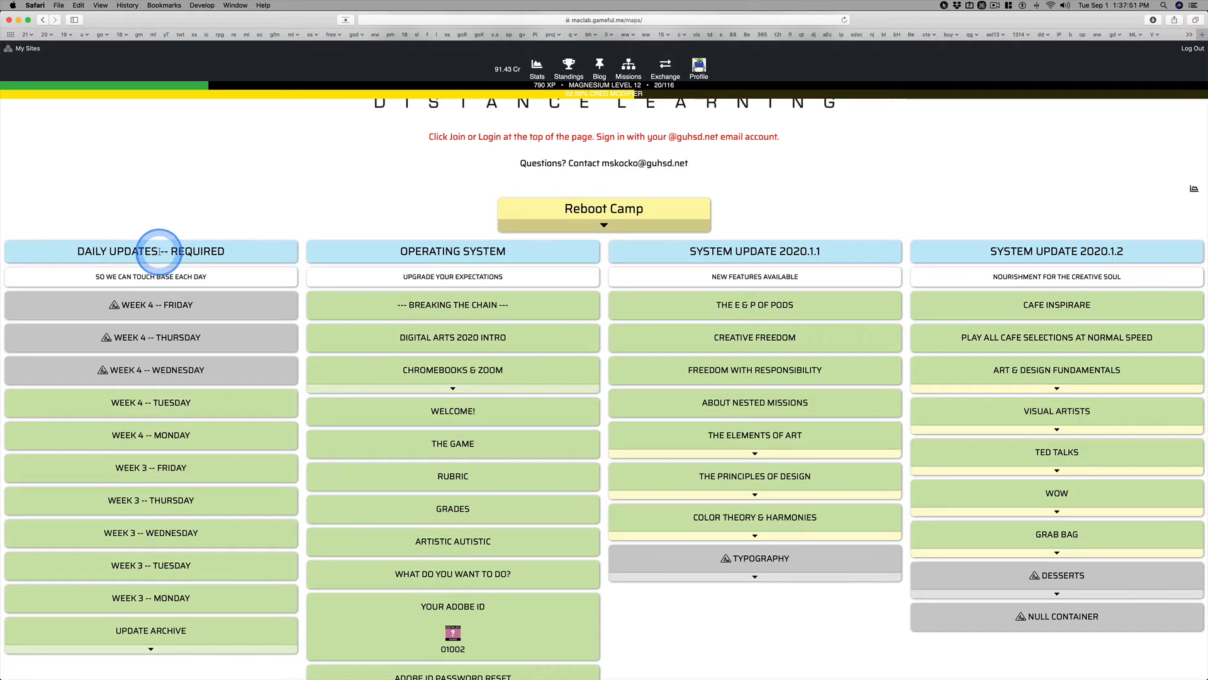
mouse_move(217, 604)
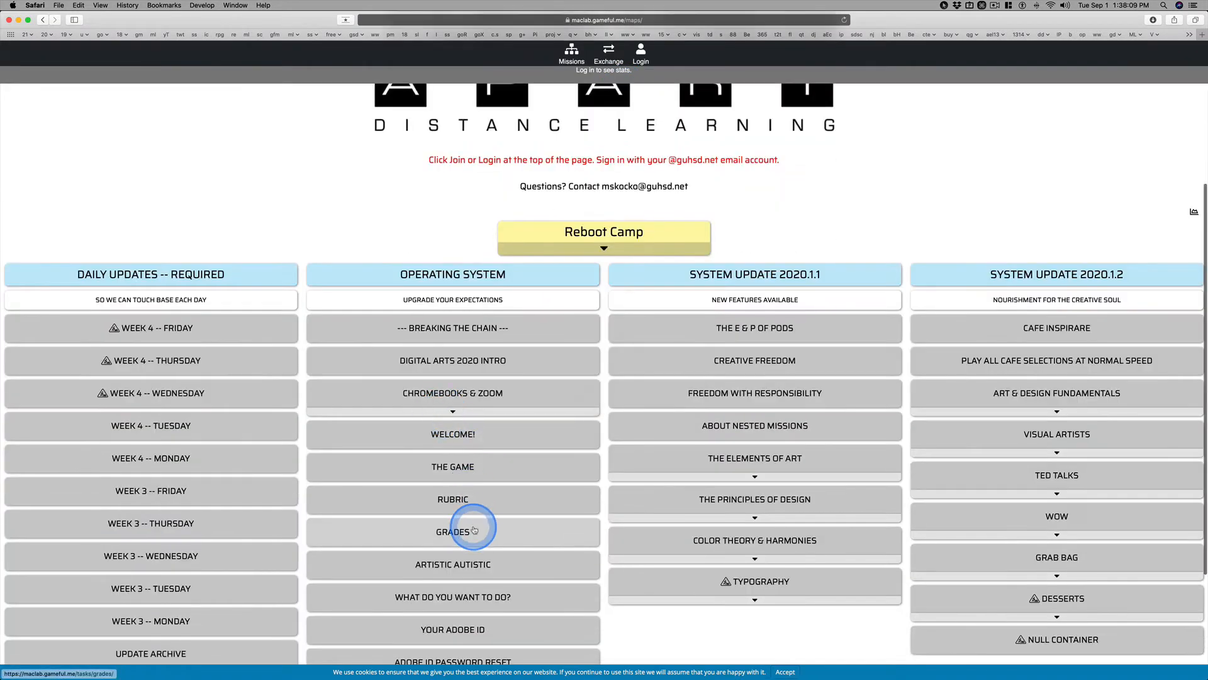
left_click(453, 531)
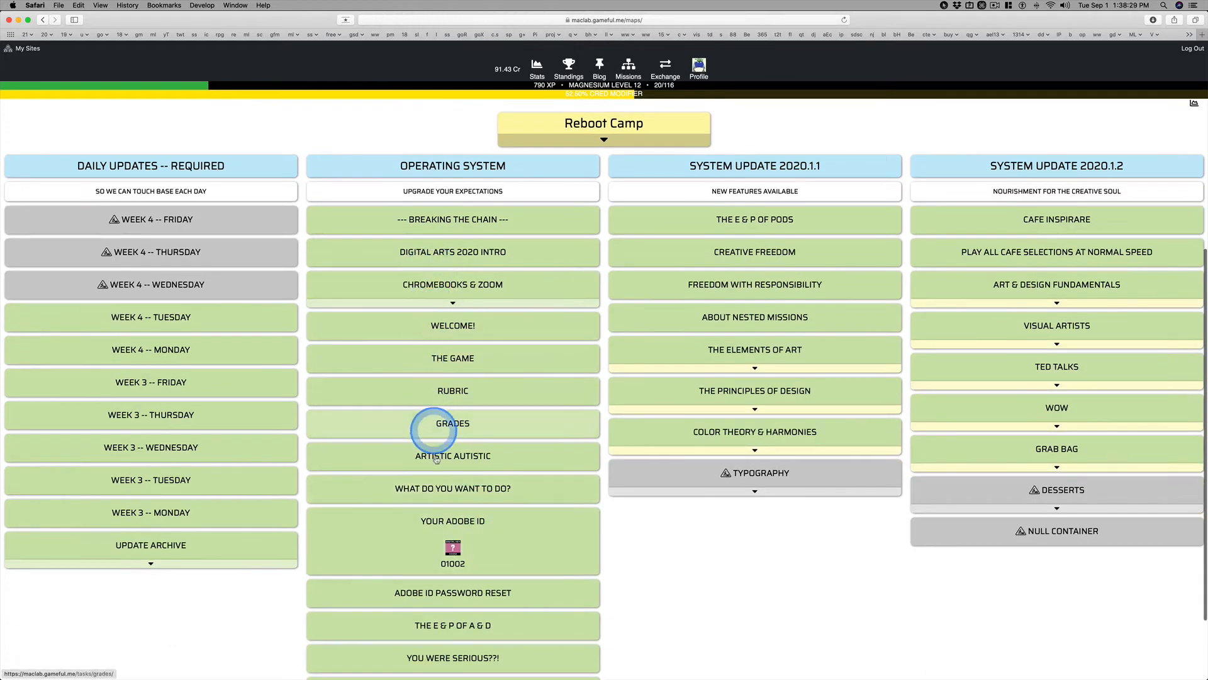
left_click(754, 368)
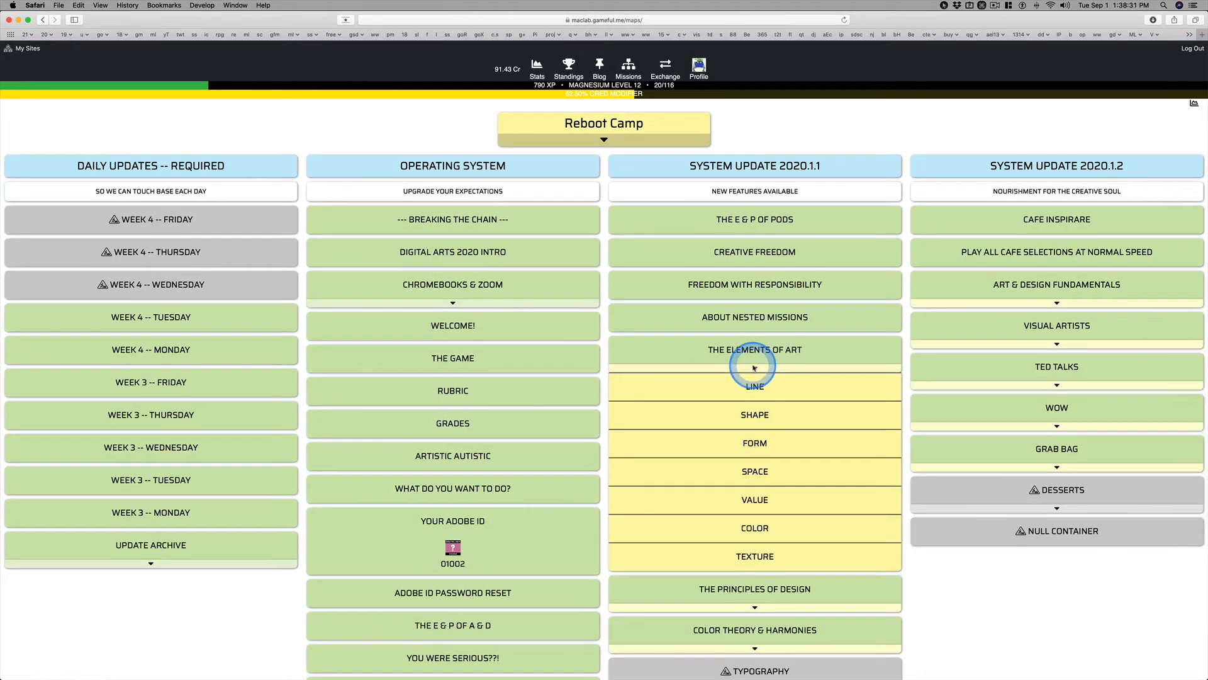
left_click(754, 367)
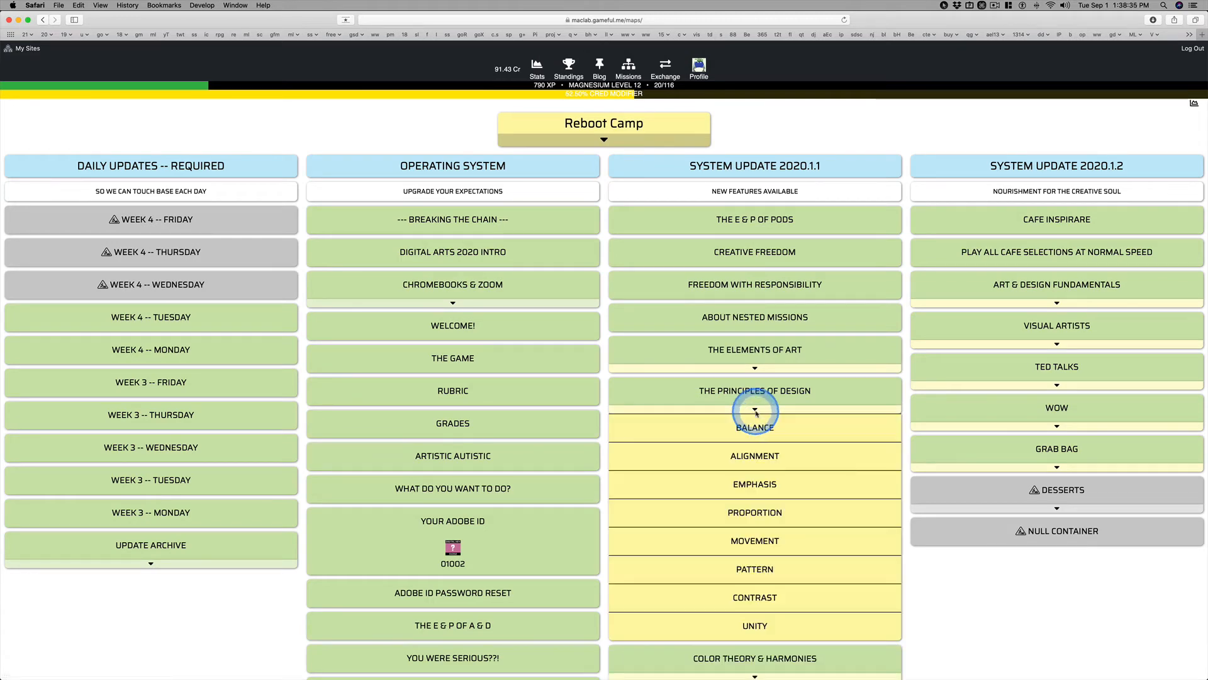
left_click(754, 410)
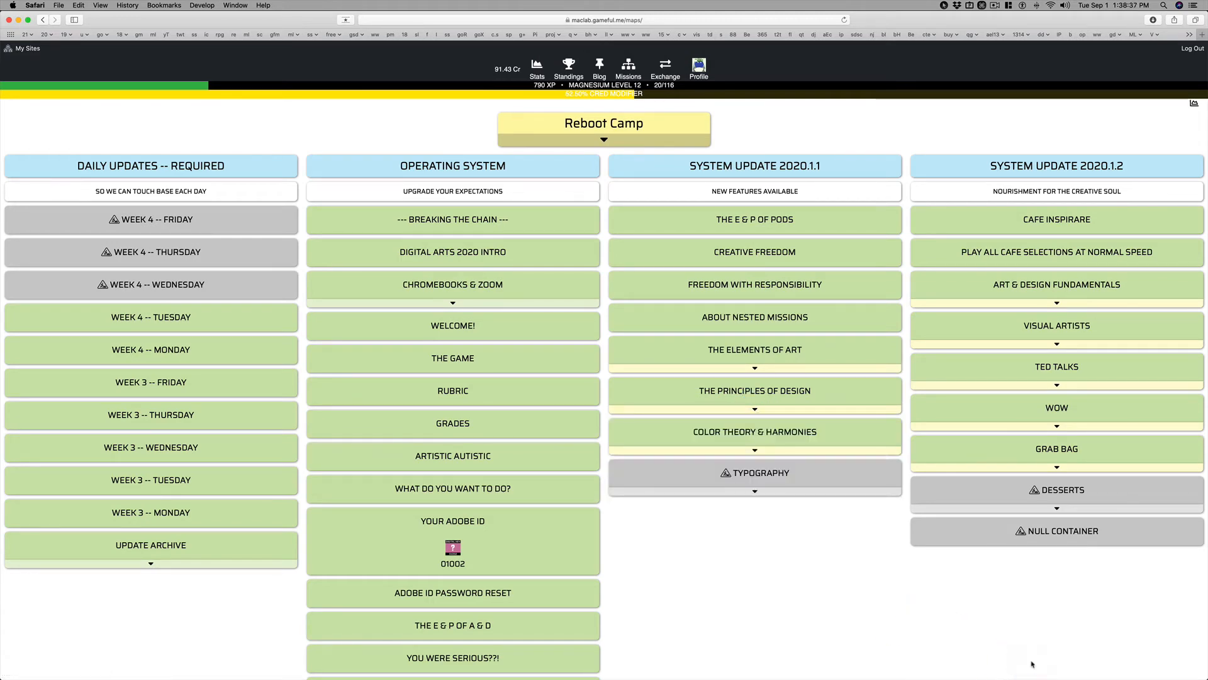
left_click(453, 423)
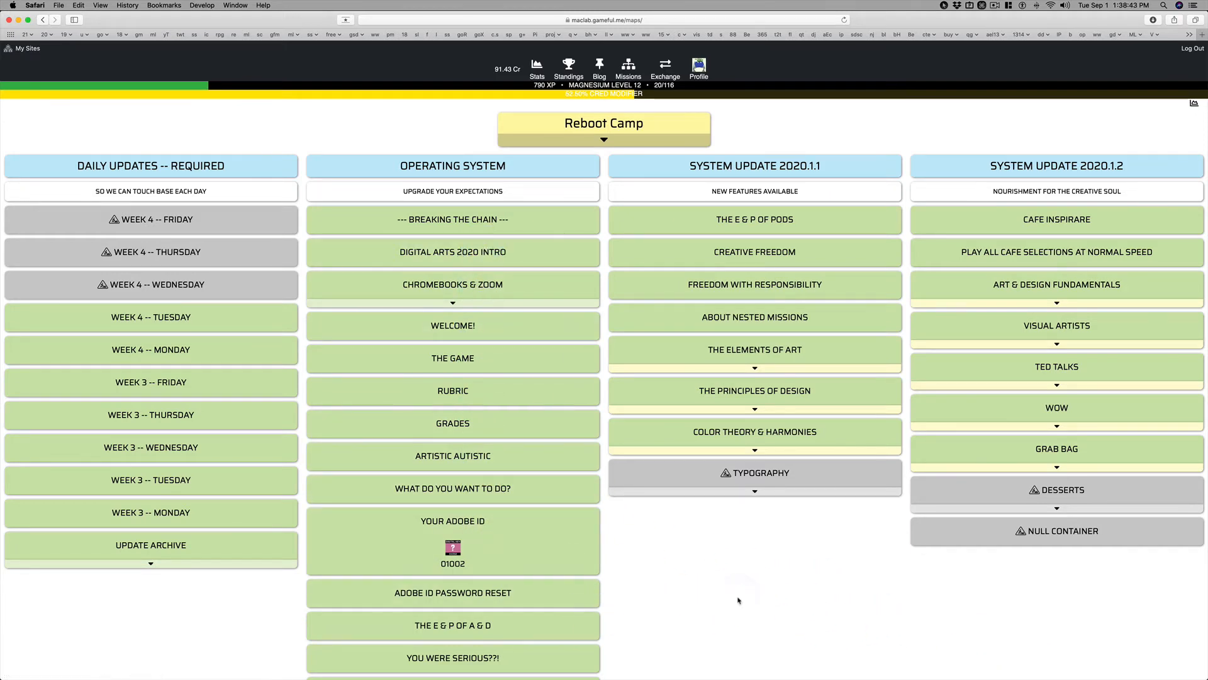
left_click(648, 603)
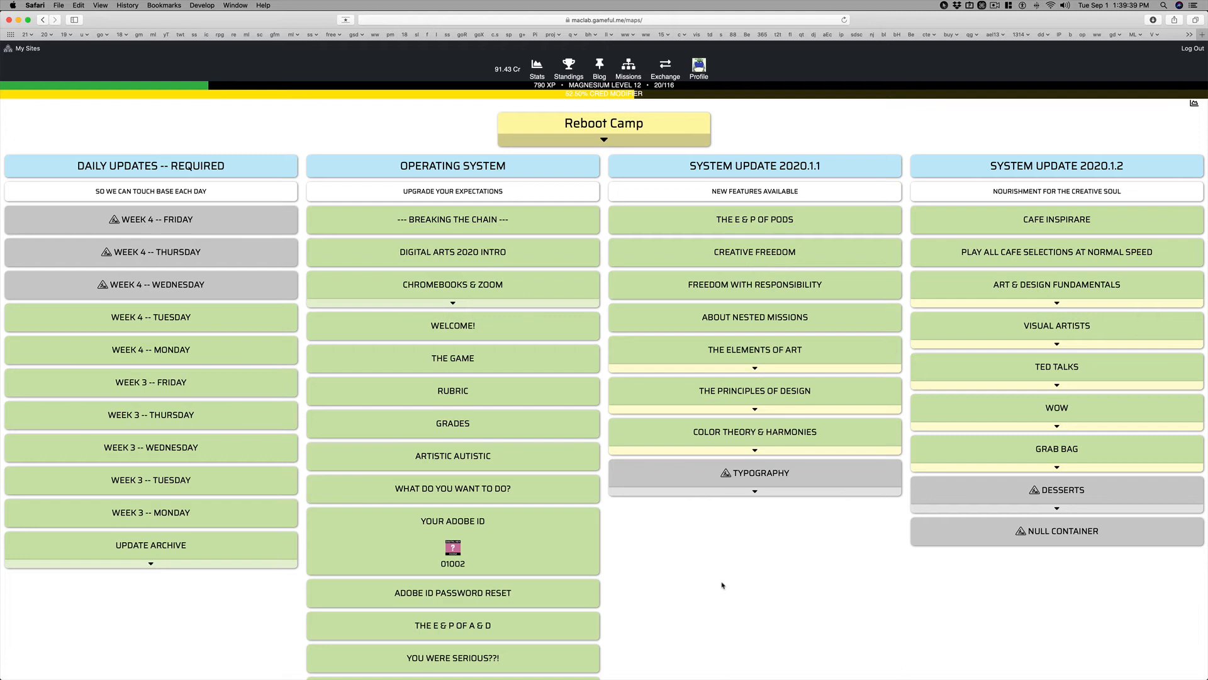
left_click(754, 219)
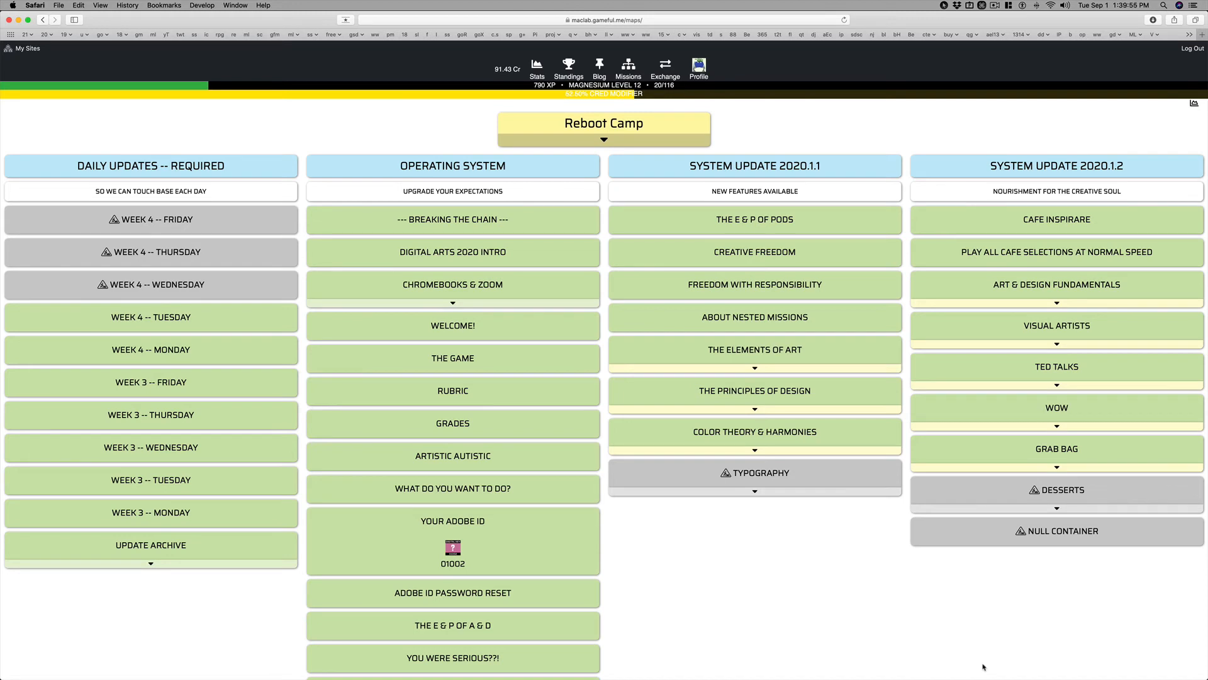
left_click(453, 456)
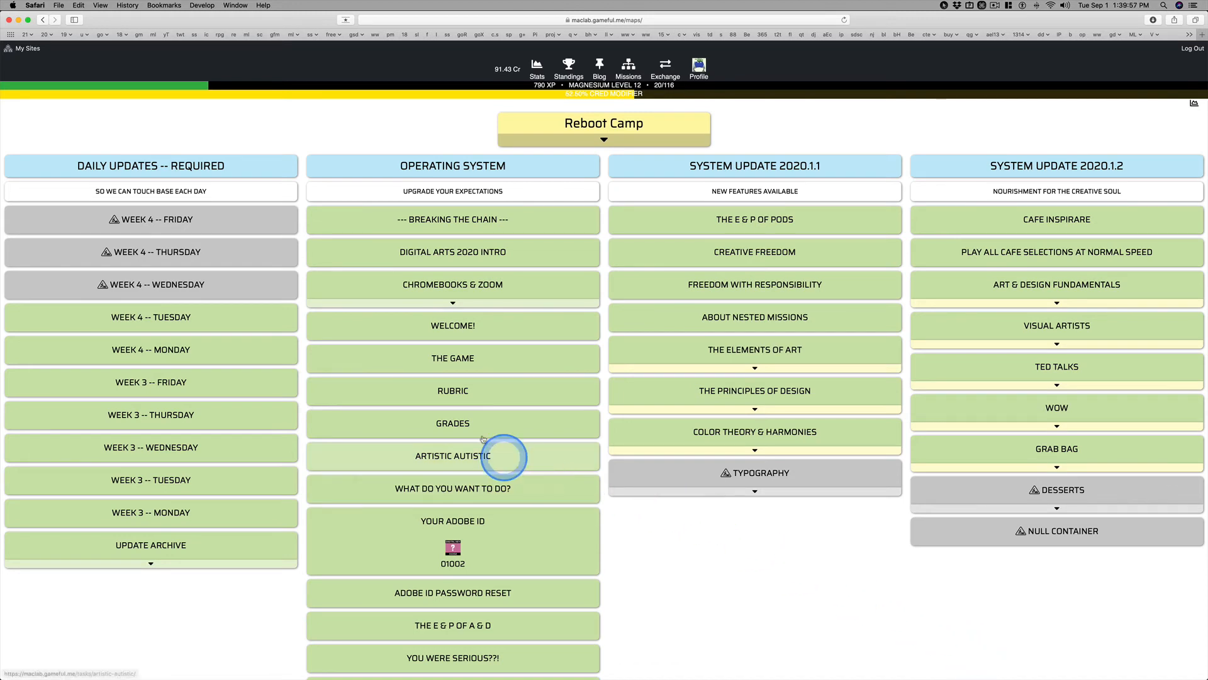
View the Rubric mission's one-stage rewards and its video from the Operating System column
left_click(453, 391)
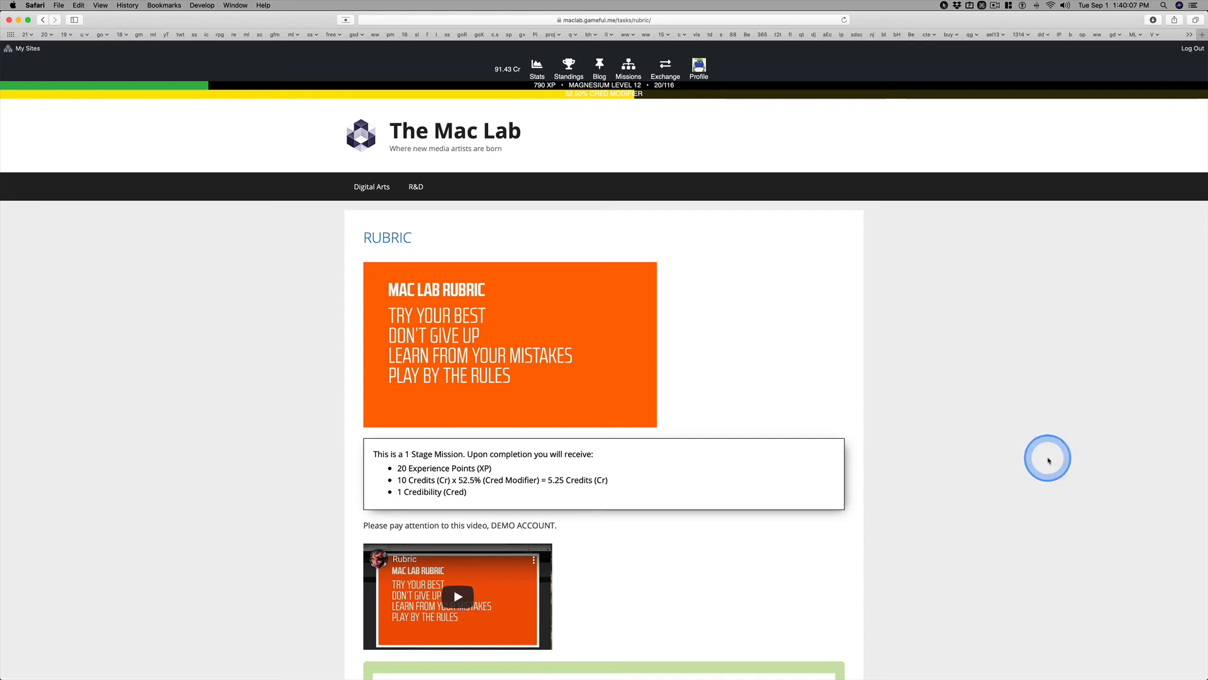
mouse_move(1047, 460)
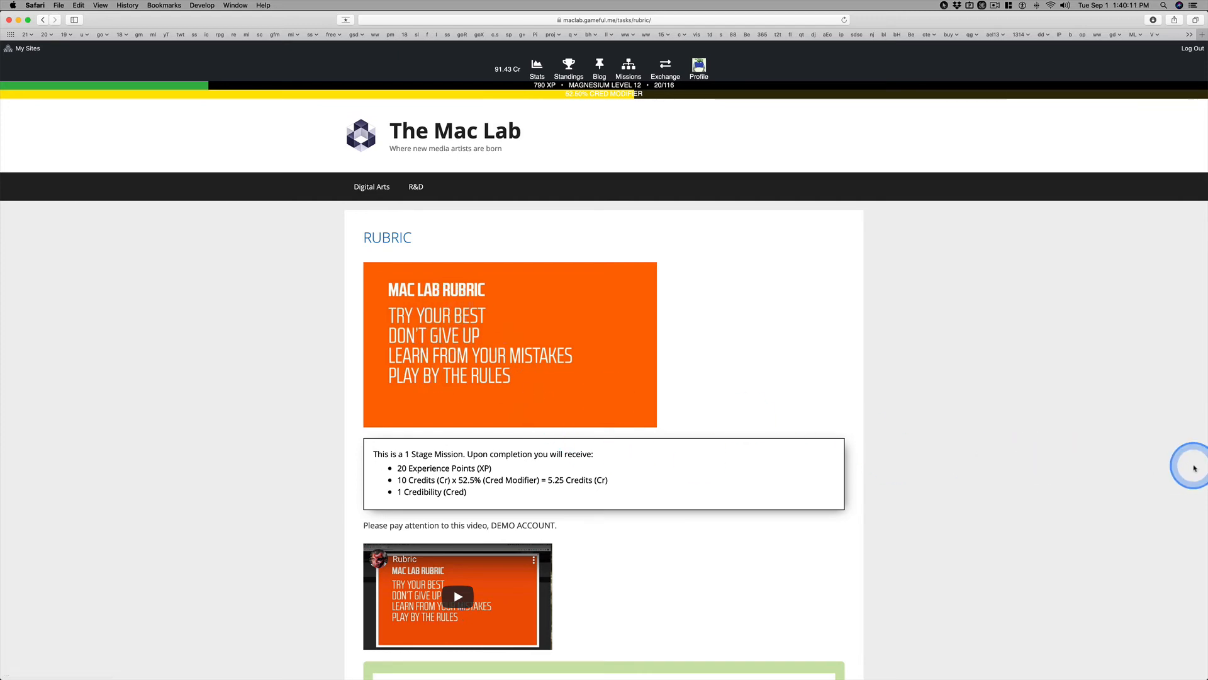
mouse_move(1117, 445)
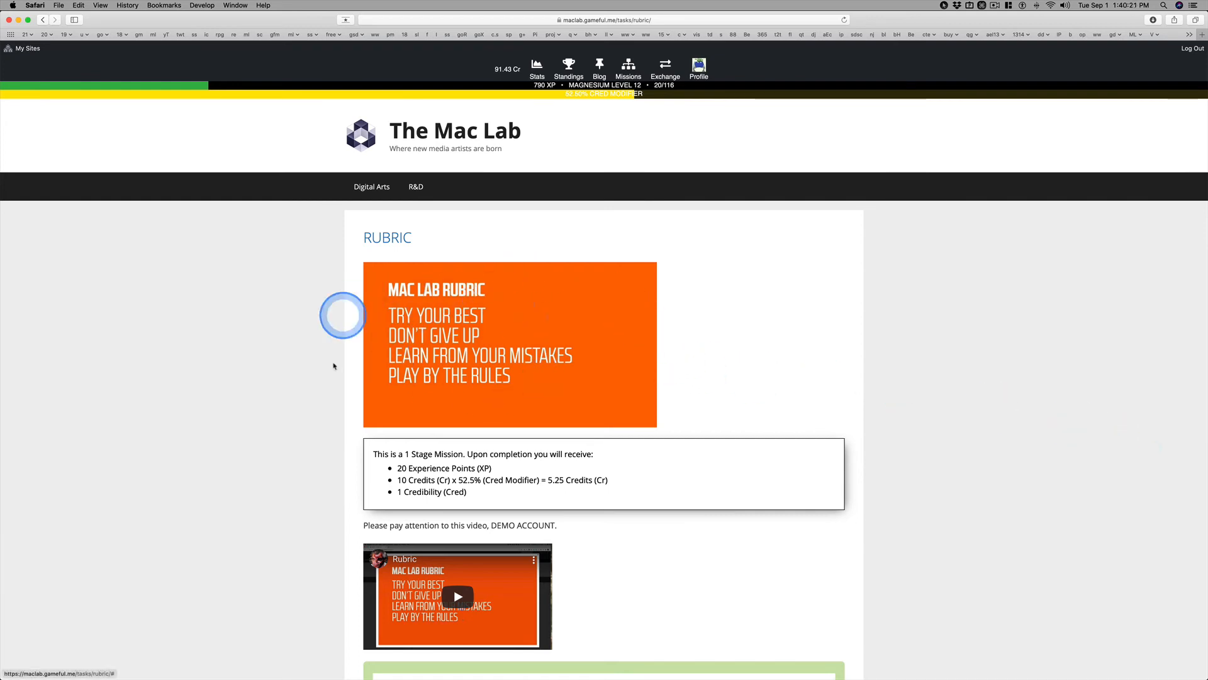
mouse_move(1037, 437)
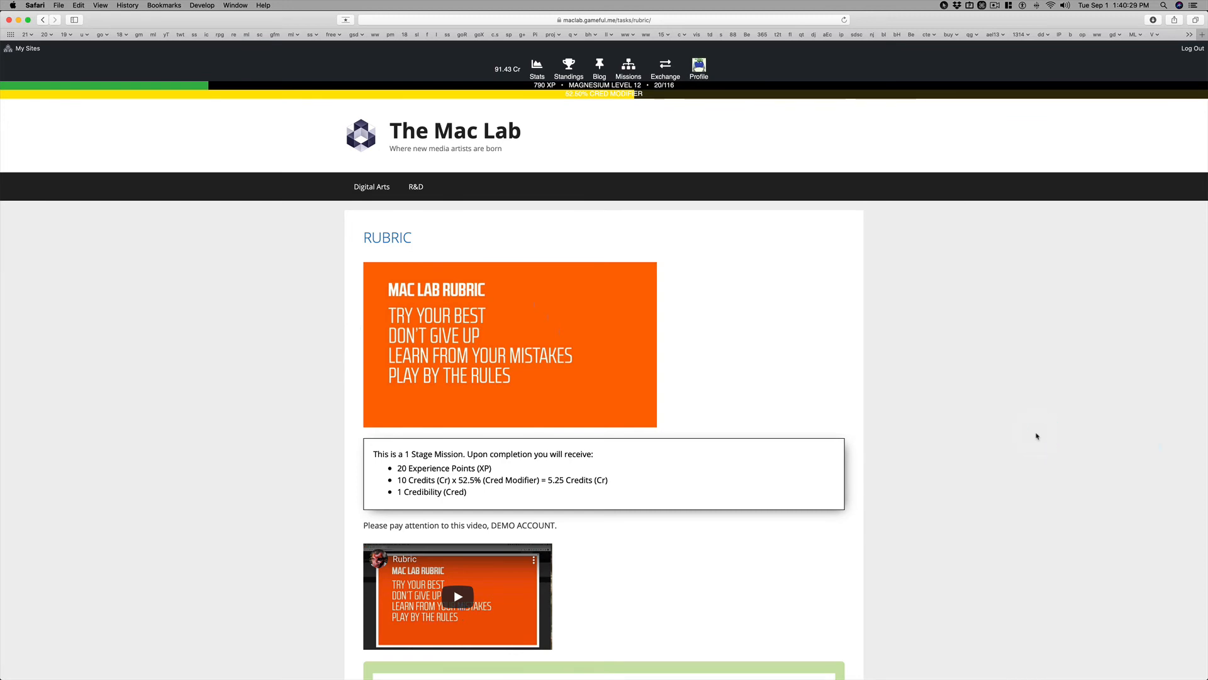
left_click(1034, 434)
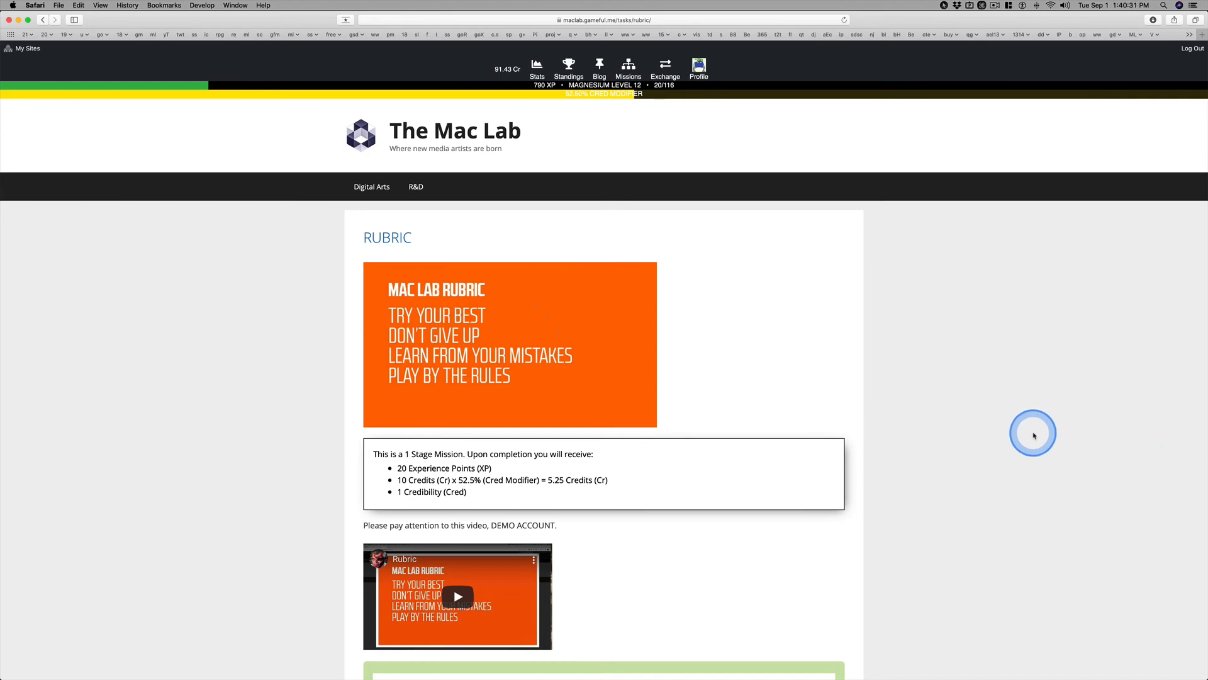
mouse_move(1024, 434)
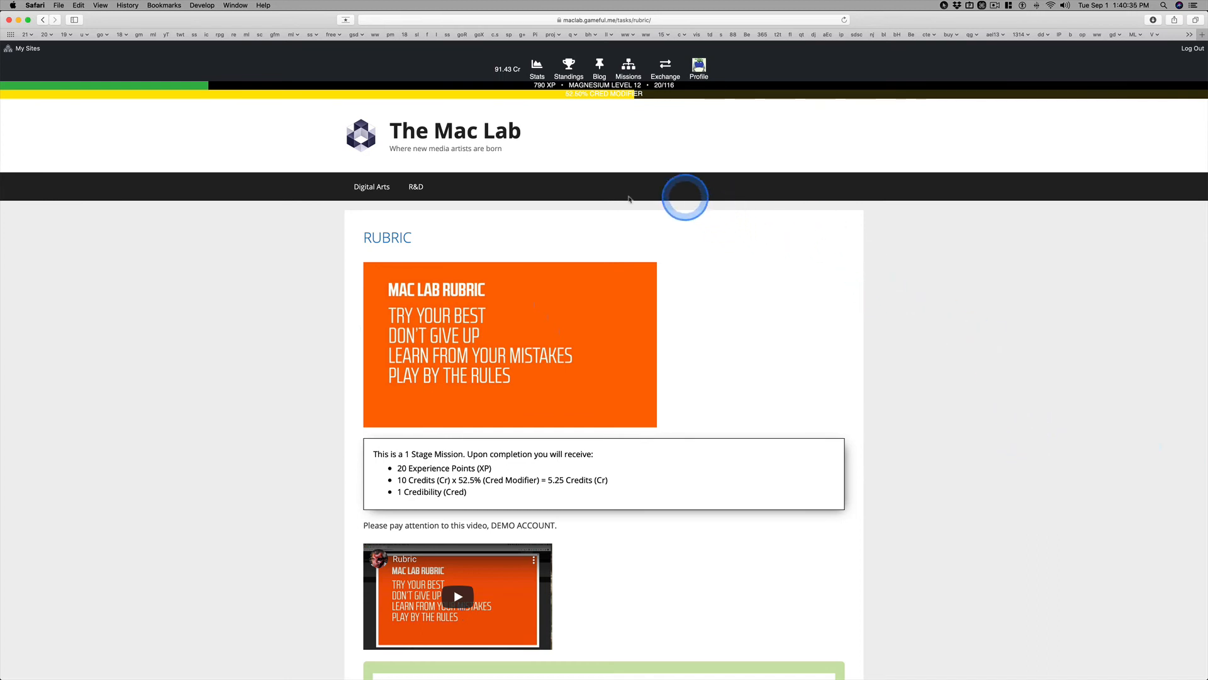
mouse_move(628, 66)
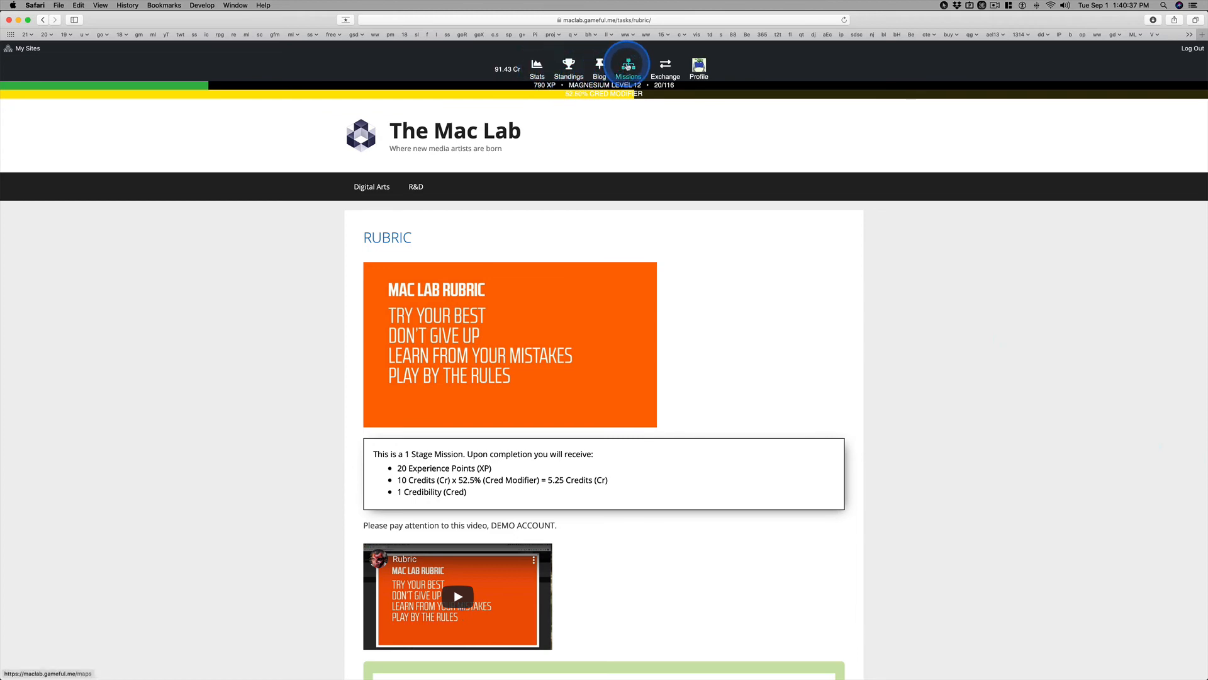
Go back to the missions map and scroll down to the mission columns
left_click(628, 66)
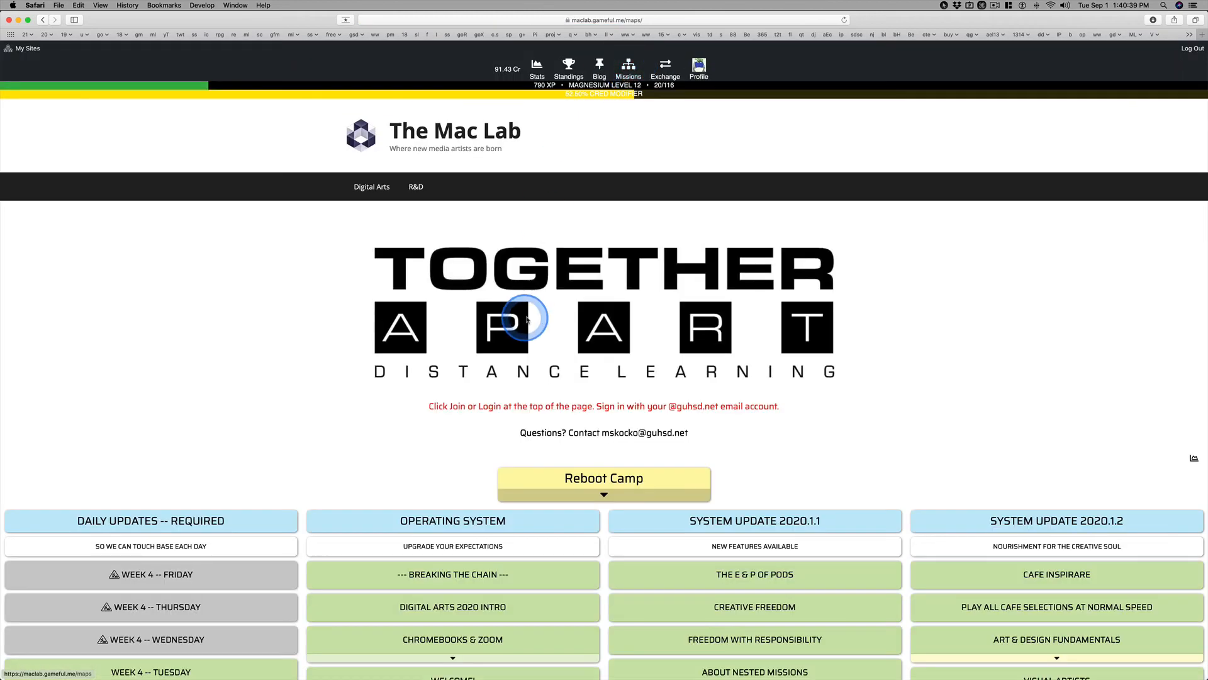
scroll("down", 3)
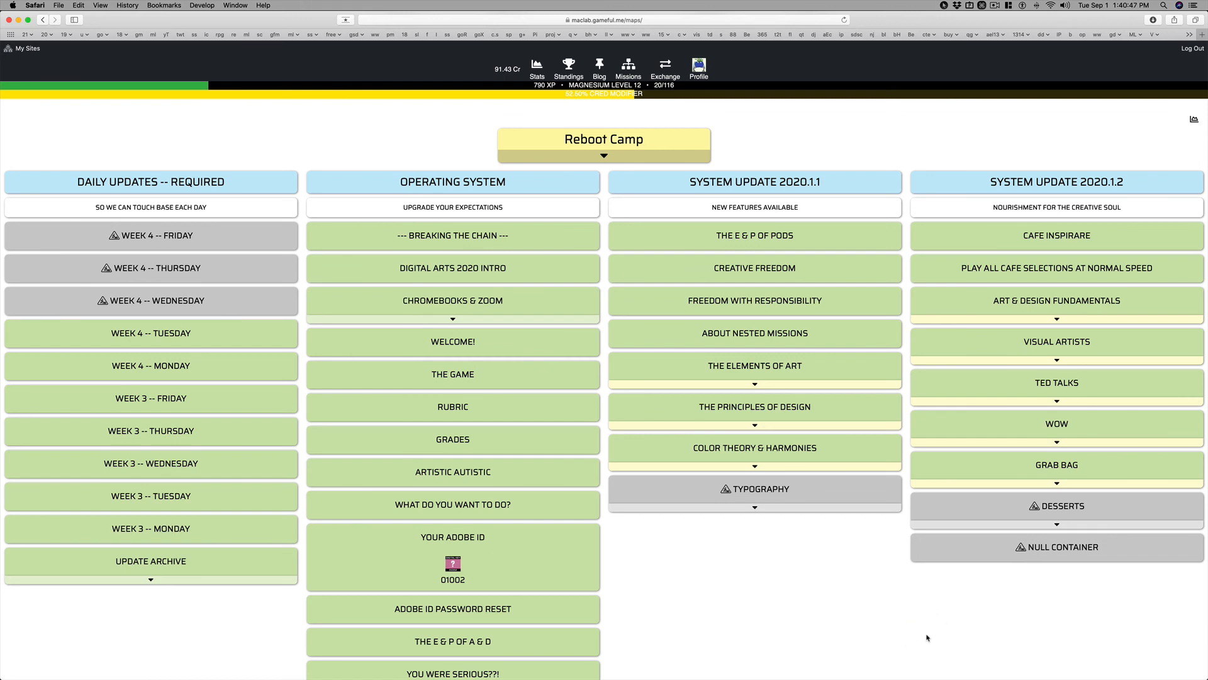
left_click(927, 635)
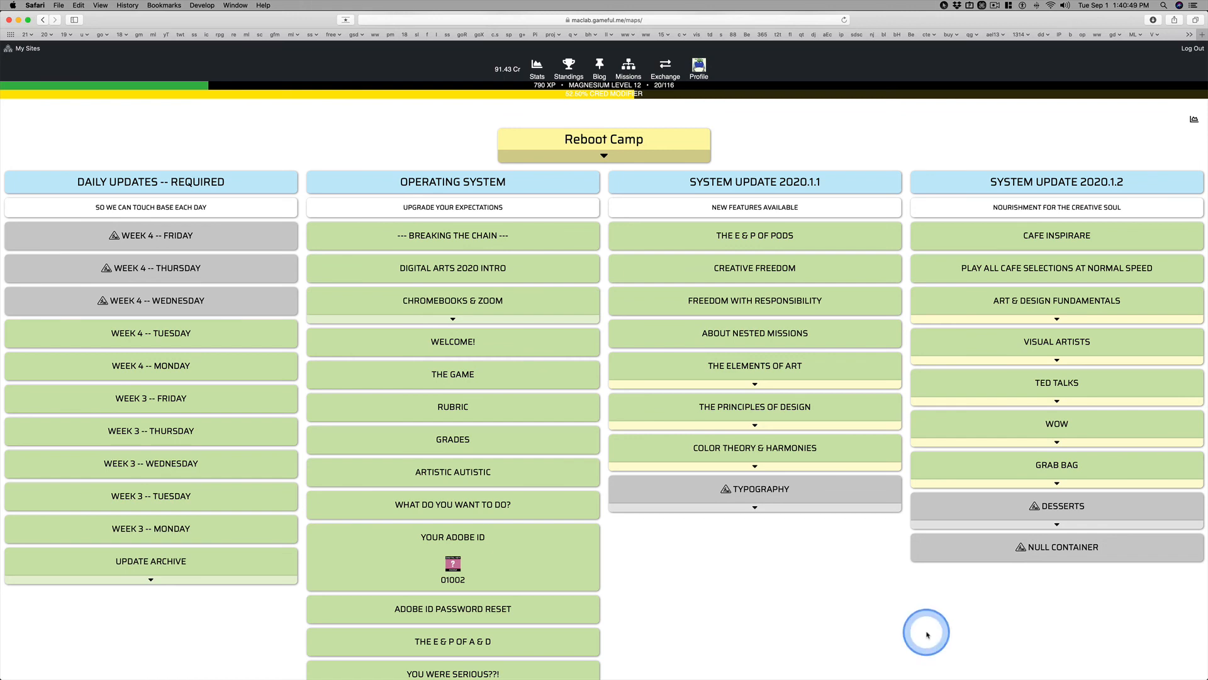